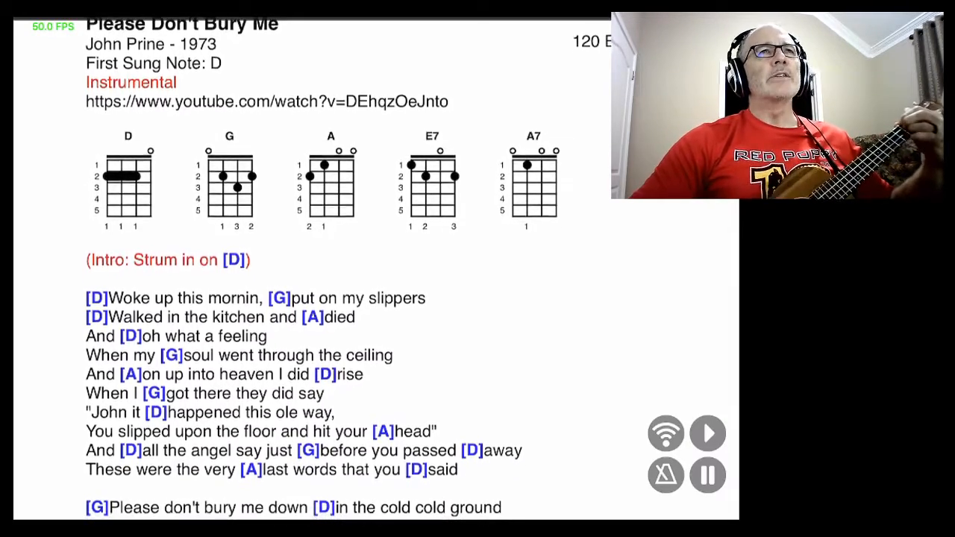
scroll(down, 3)
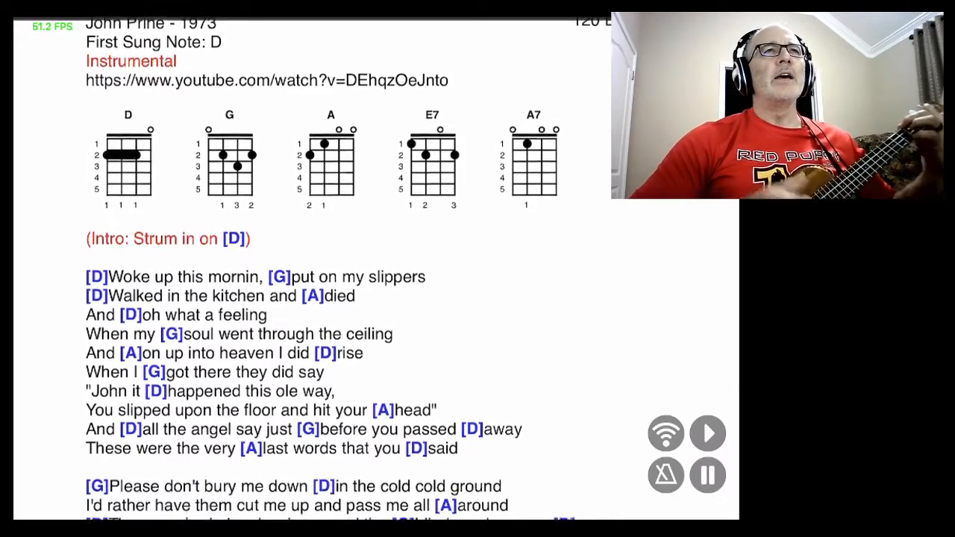
scroll(down, 3)
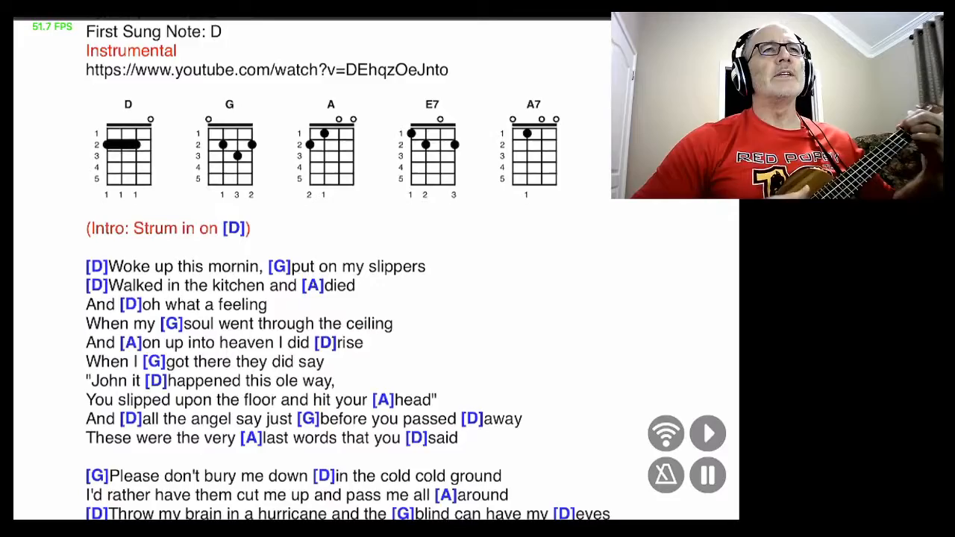
scroll(down, 3)
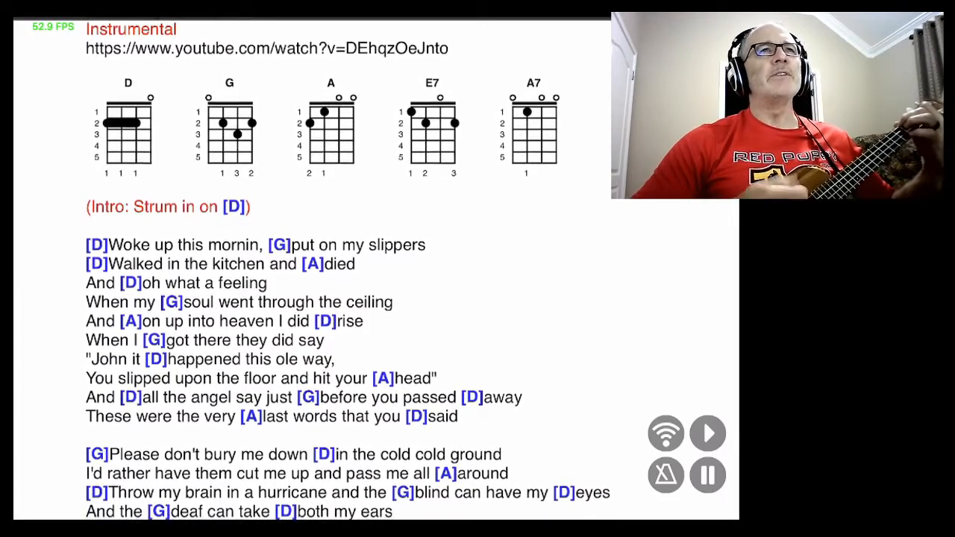
scroll(down, 3)
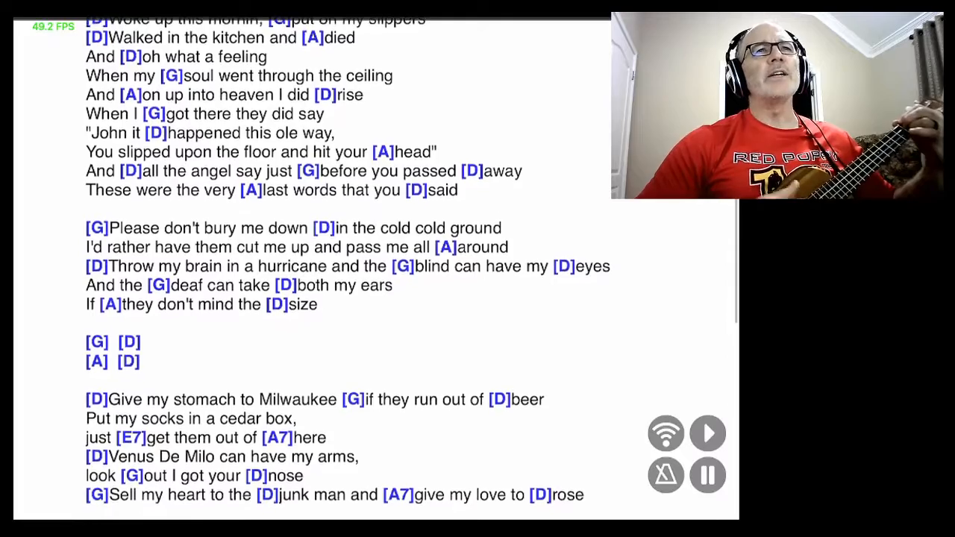
scroll(down, 3)
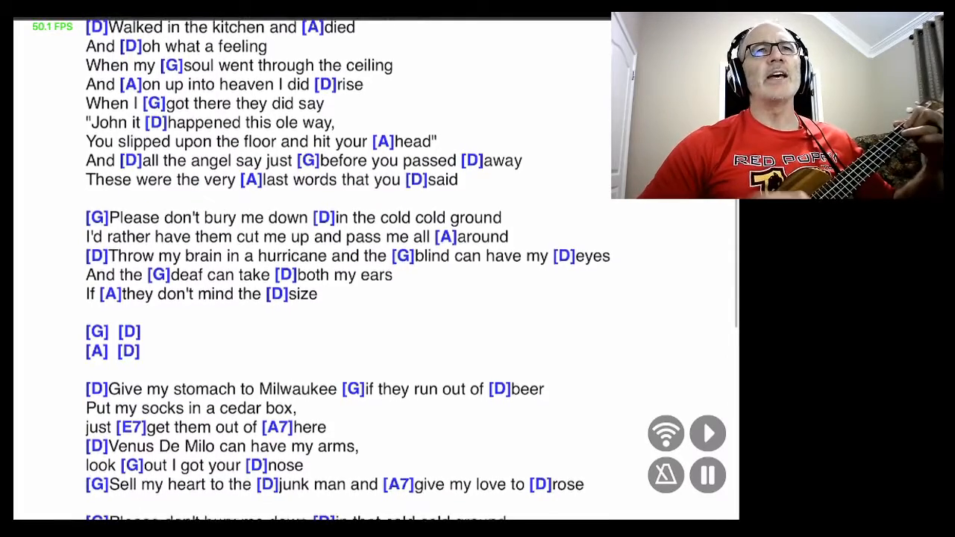
scroll(down, 3)
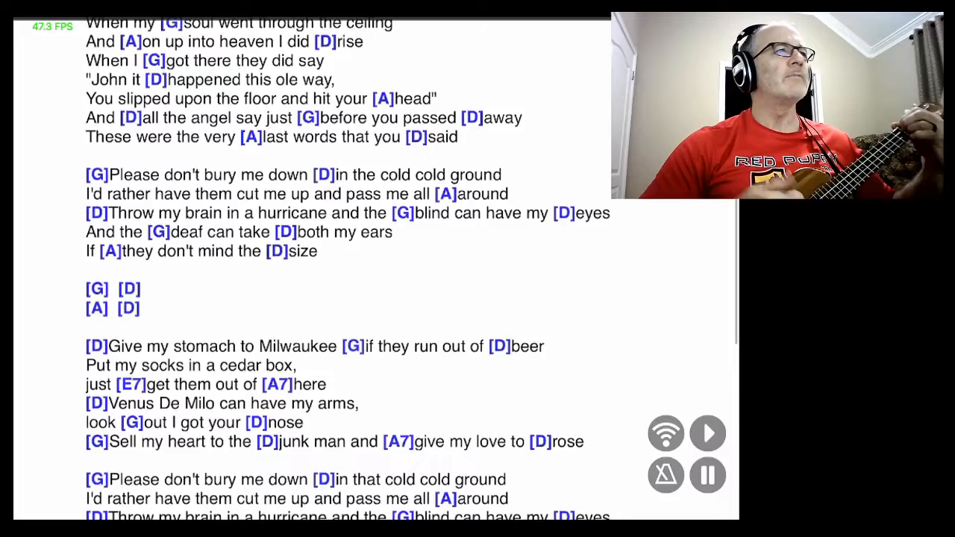
scroll(down, 3)
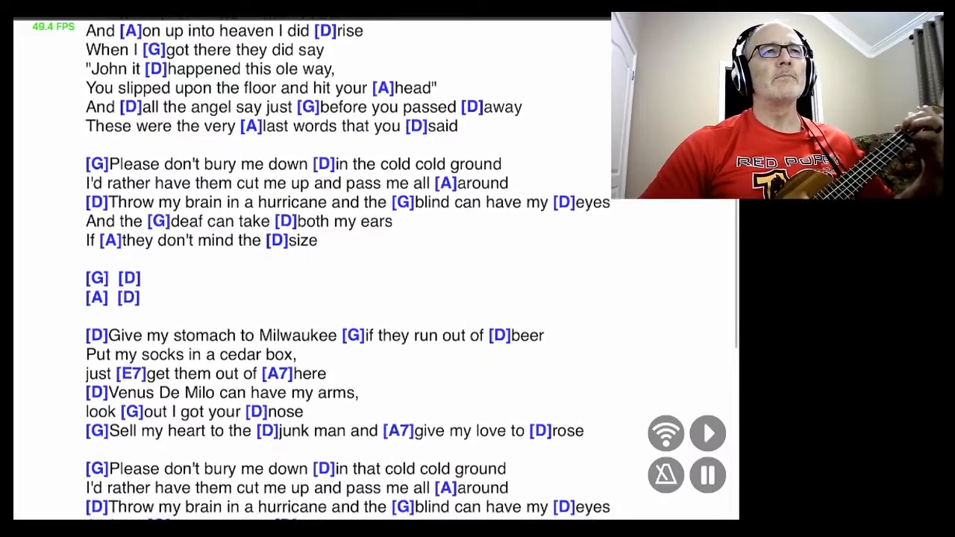
scroll(down, 3)
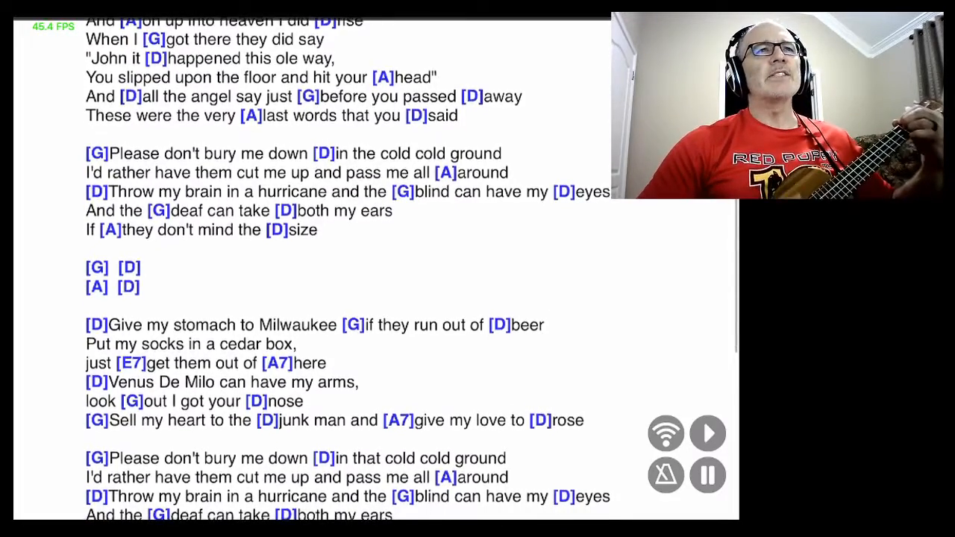
scroll(down, 3)
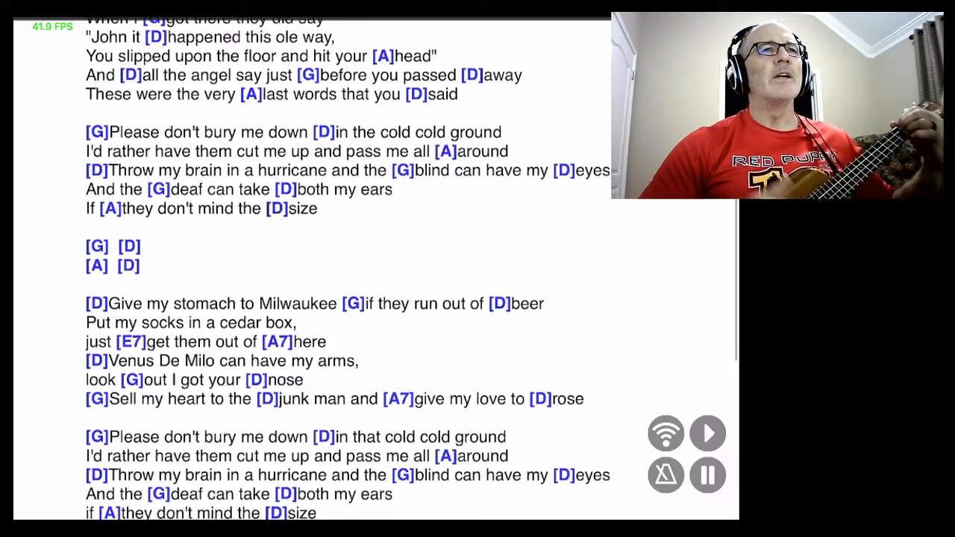
scroll(down, 3)
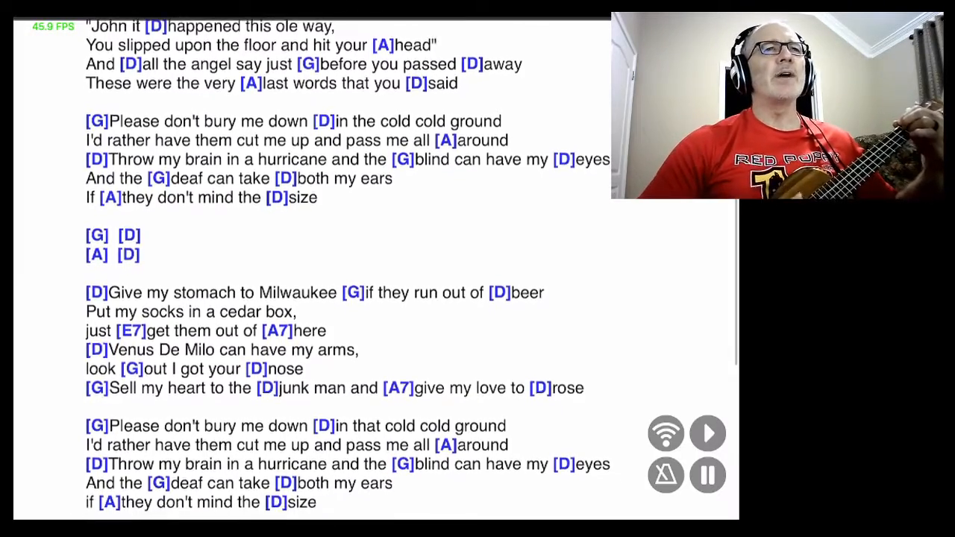
scroll(down, 3)
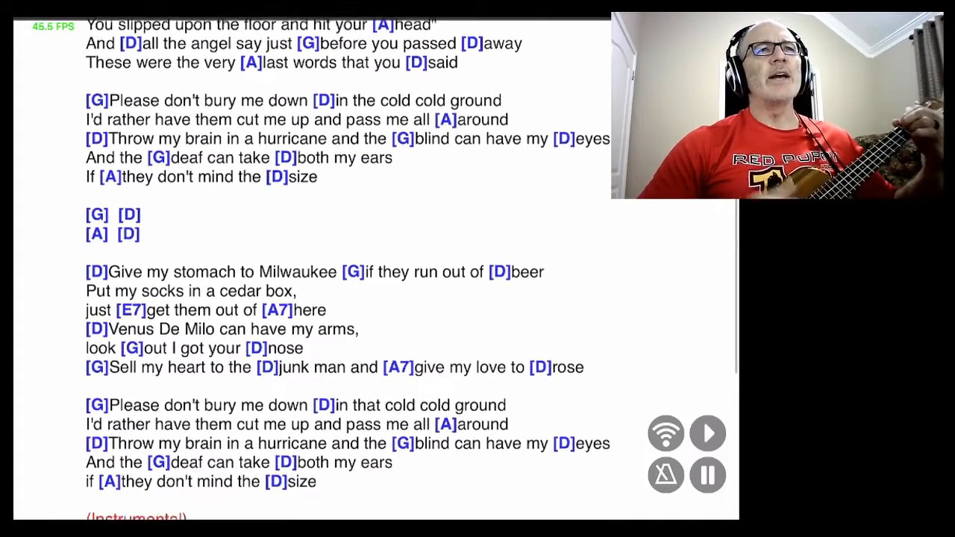
scroll(down, 3)
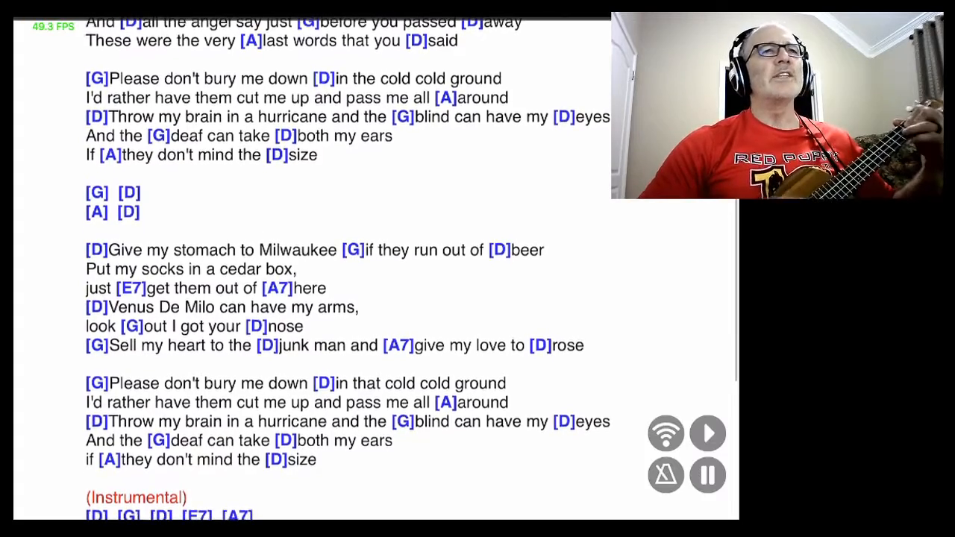
scroll(down, 3)
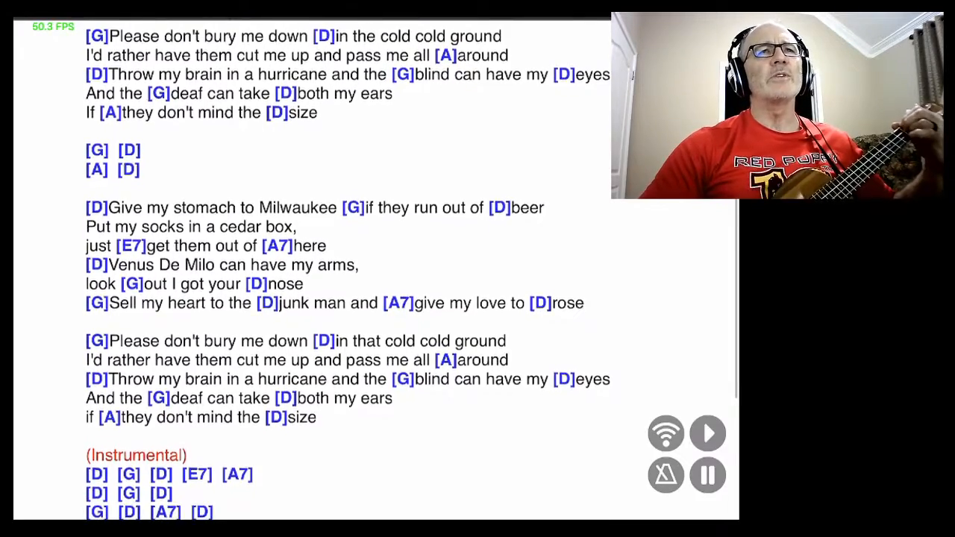
scroll(down, 3)
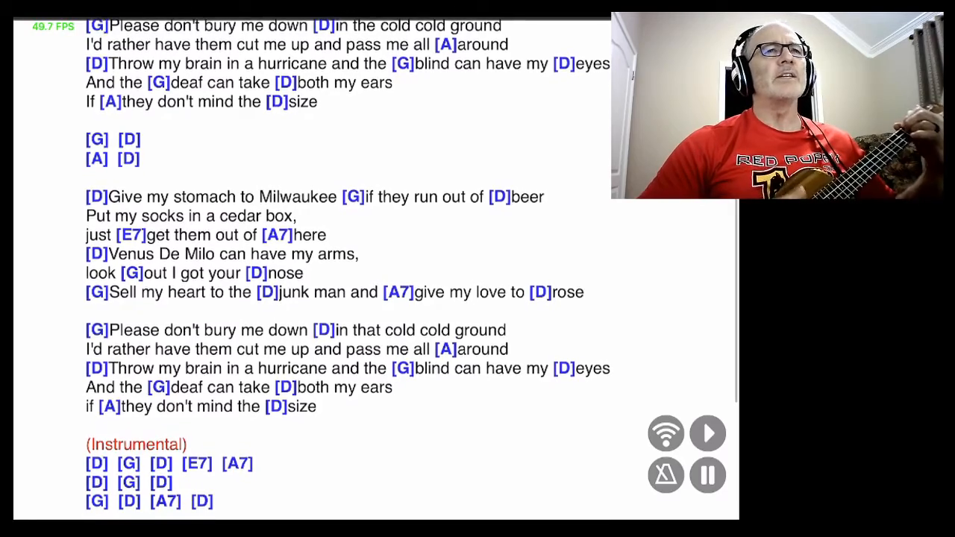
scroll(down, 3)
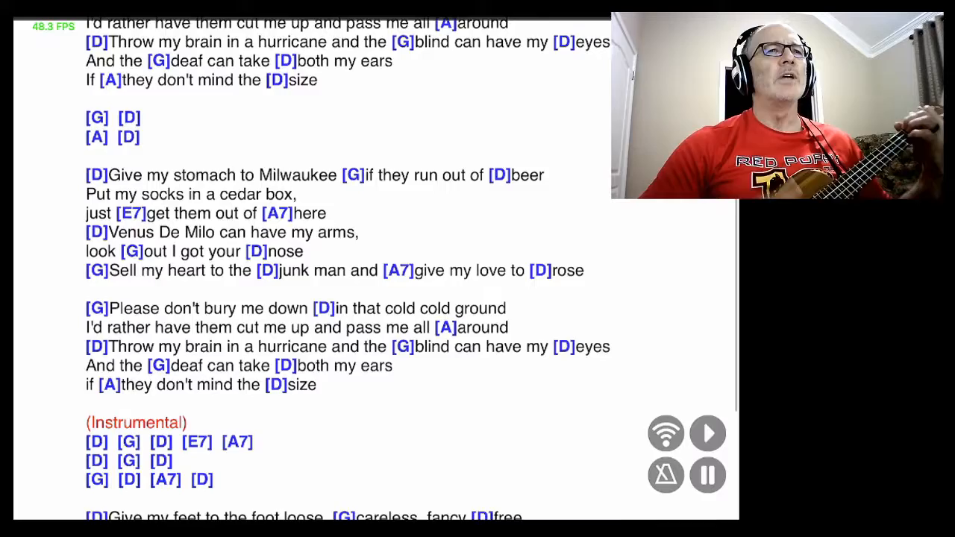
scroll(down, 3)
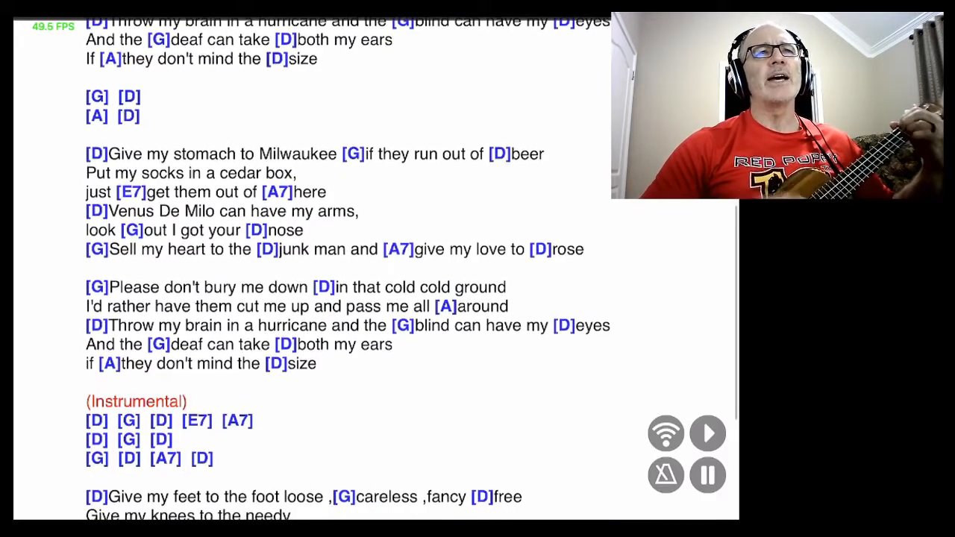
scroll(down, 3)
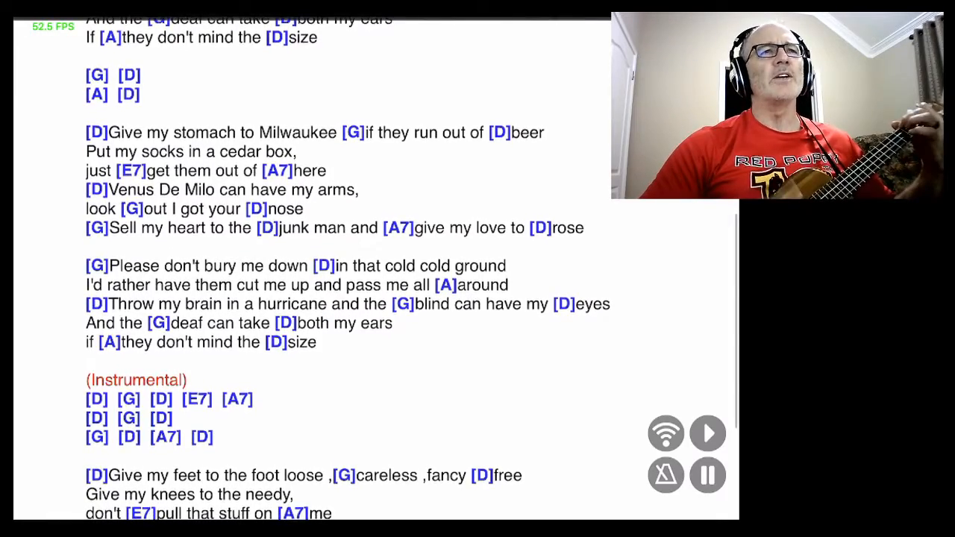
scroll(down, 3)
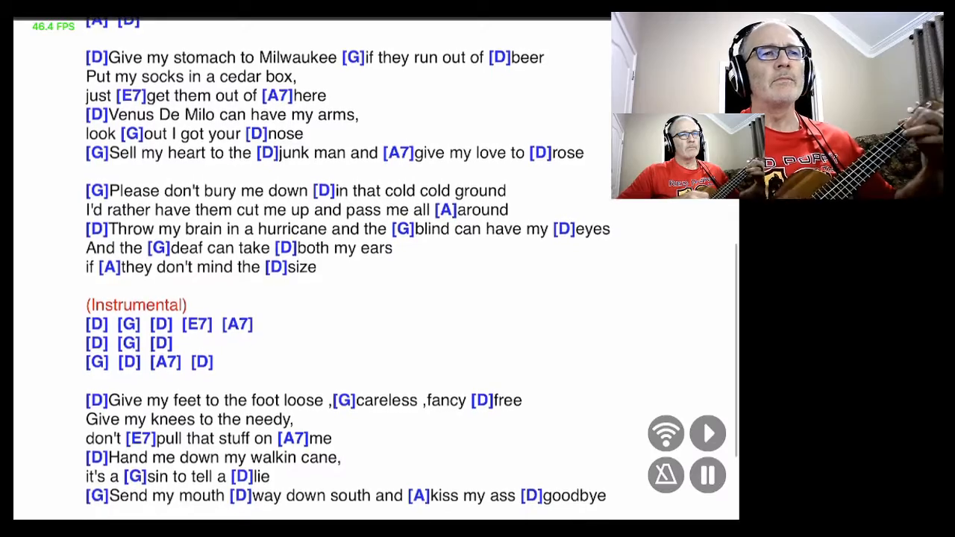
scroll(down, 3)
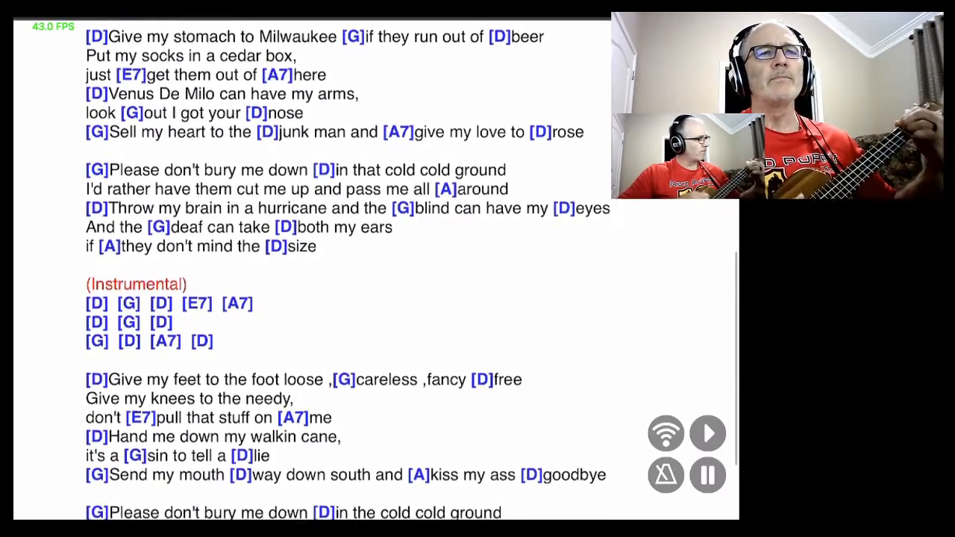
scroll(down, 3)
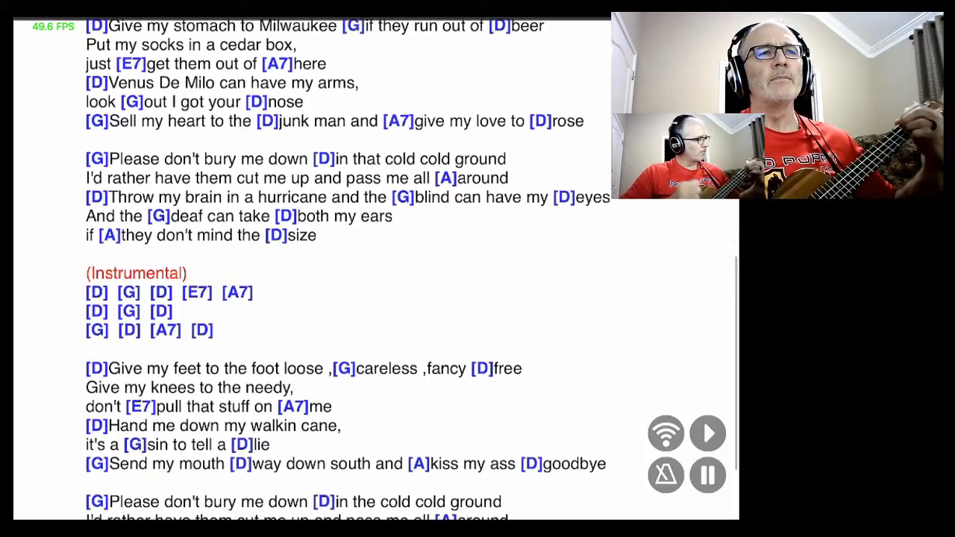
scroll(down, 3)
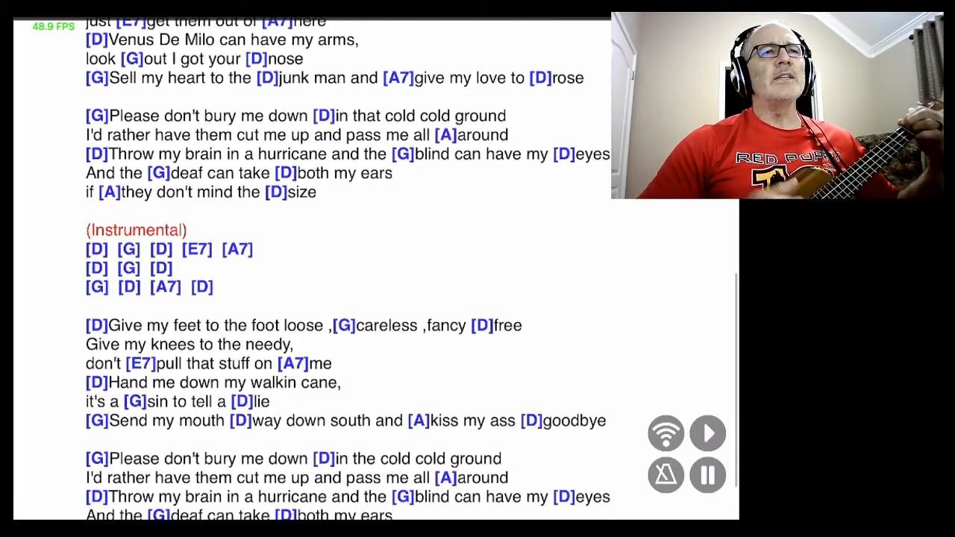
scroll(down, 3)
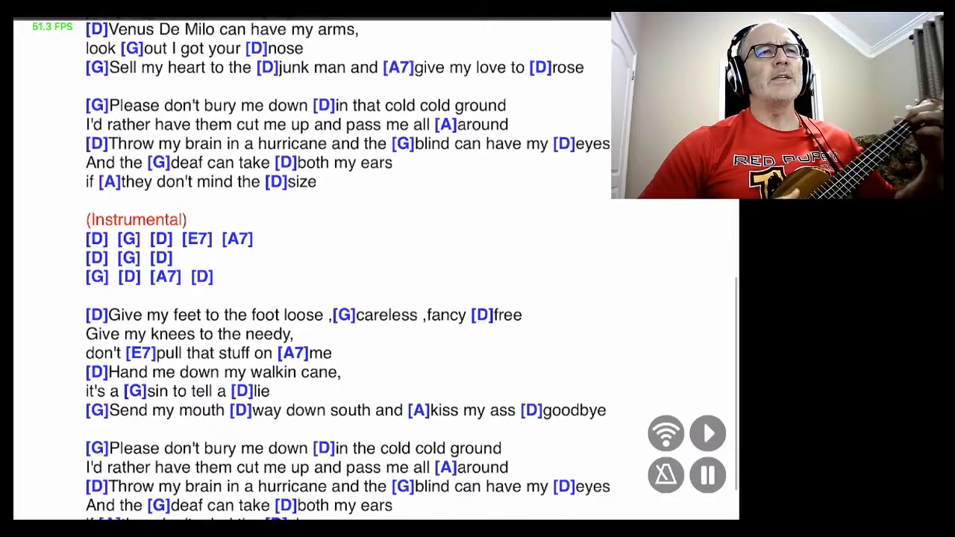